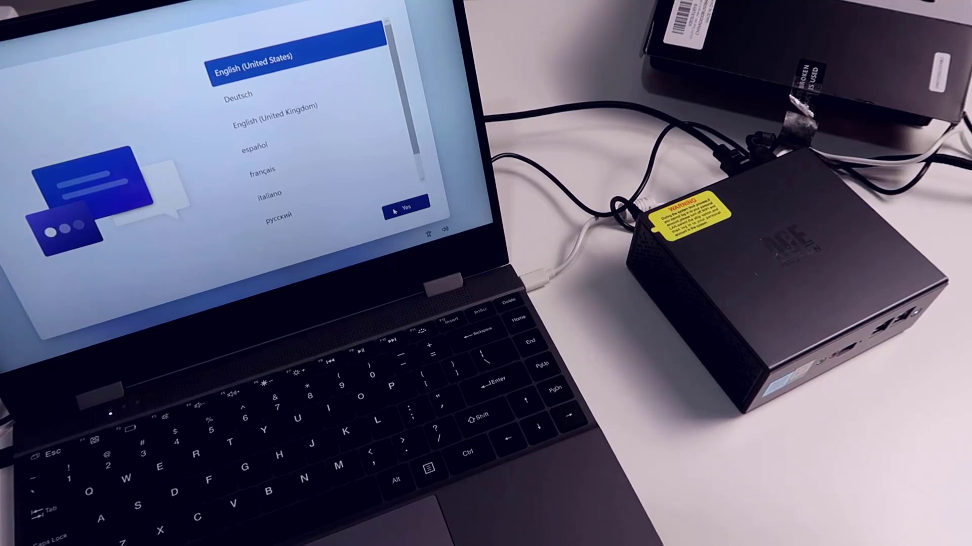
# Step: Confirm English (United States), United States region and US keyboard, skipping any second layout
pyautogui.click(404, 207)
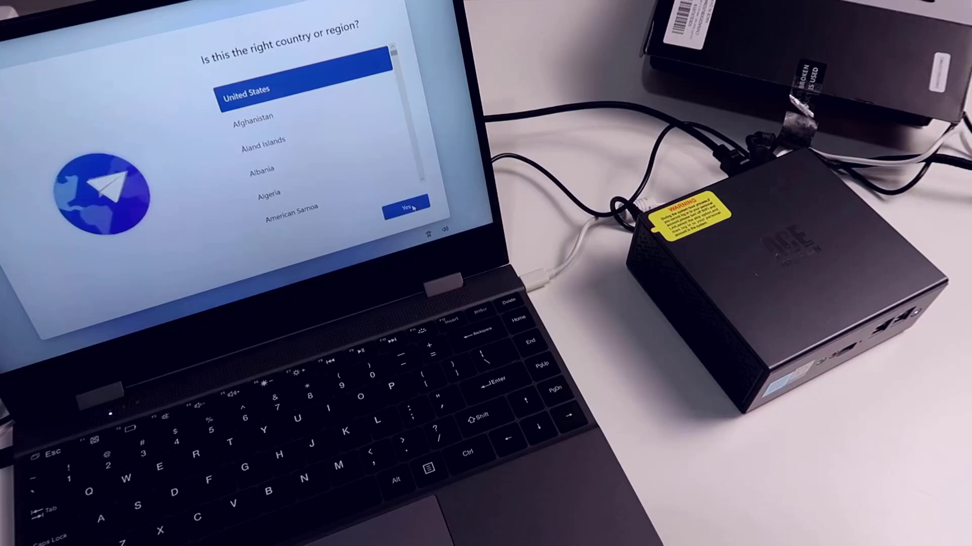
pyautogui.click(406, 205)
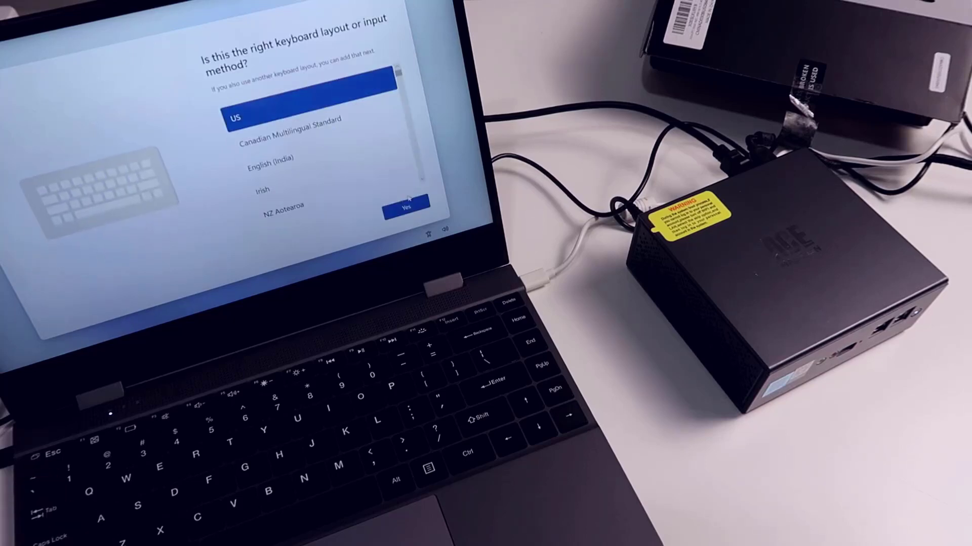
pyautogui.click(405, 204)
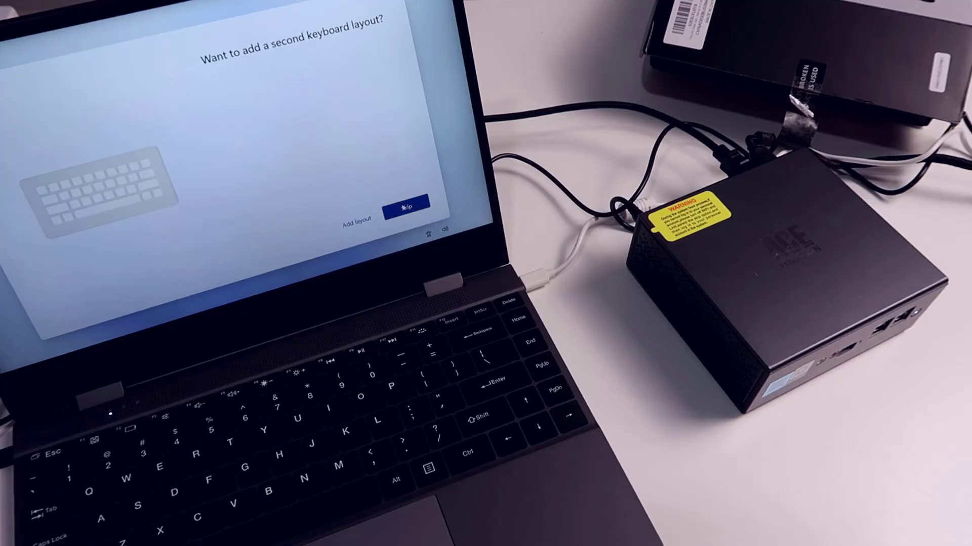
pyautogui.click(408, 205)
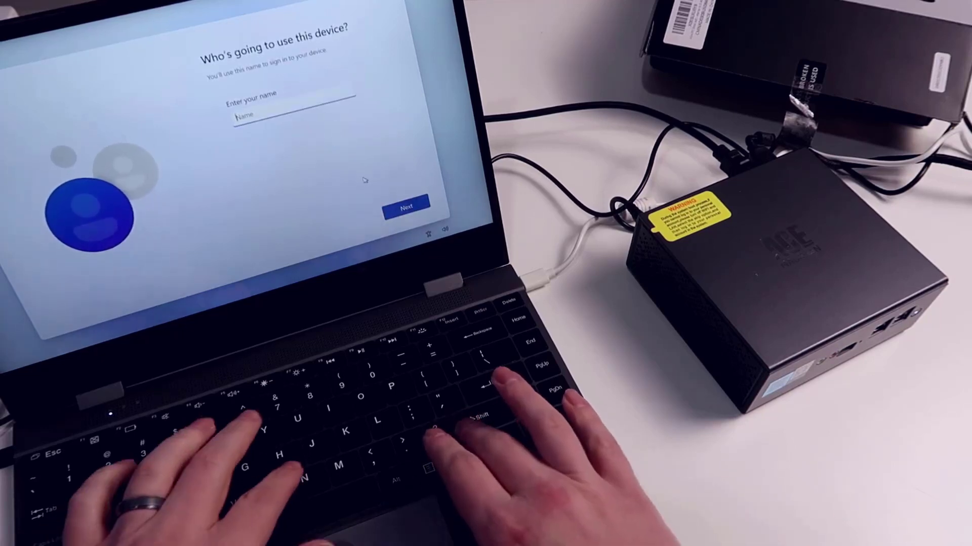
# Step: Create the local account 'John', then enter and confirm its password
pyautogui.write('John')
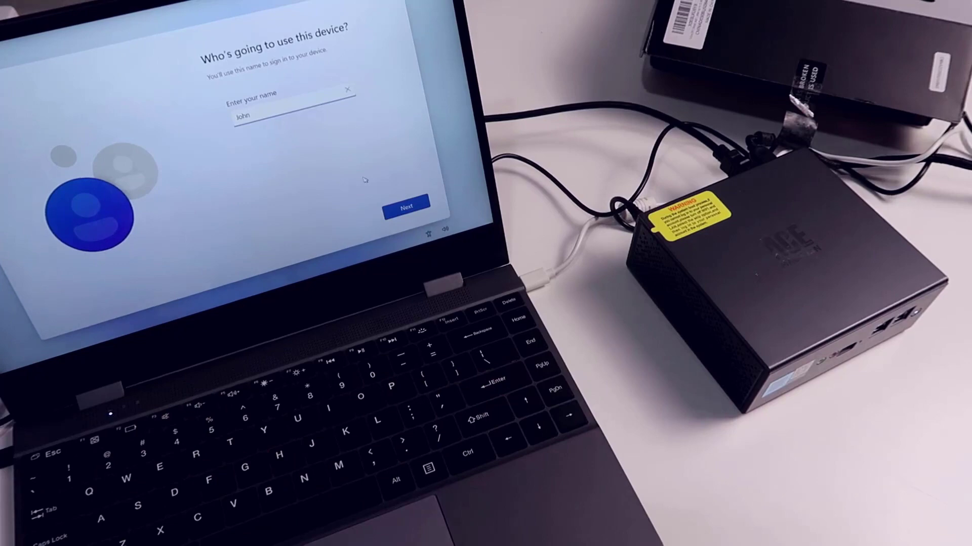
pyautogui.click(407, 205)
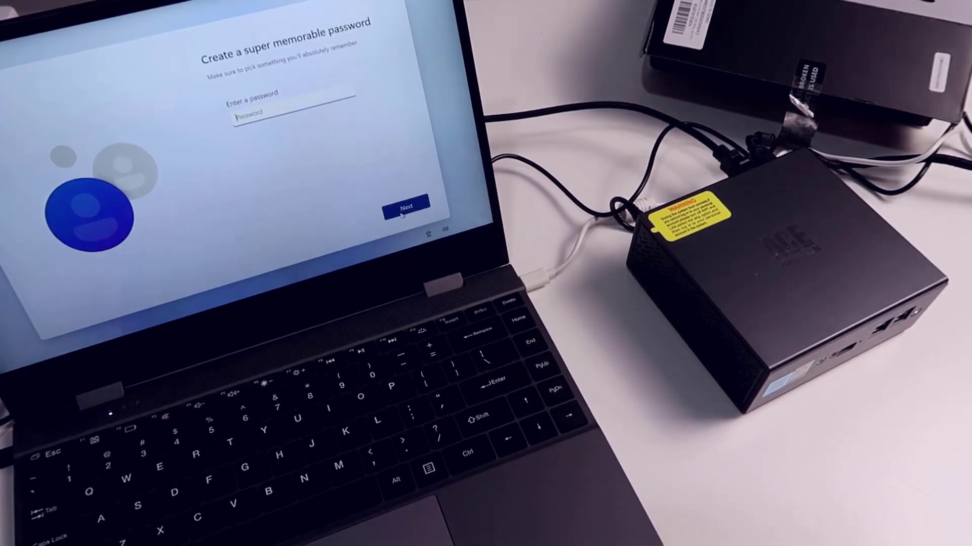
pyautogui.write('password')
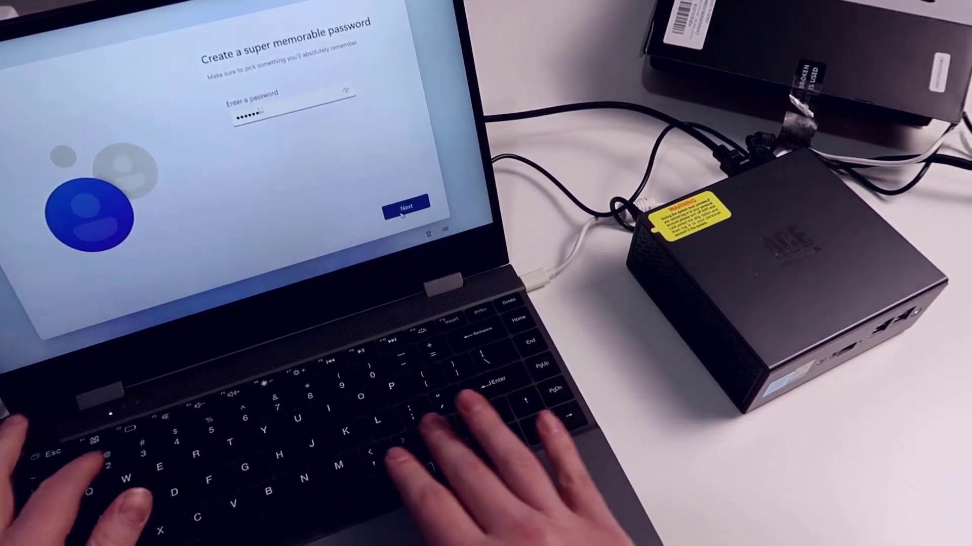
pyautogui.click(407, 205)
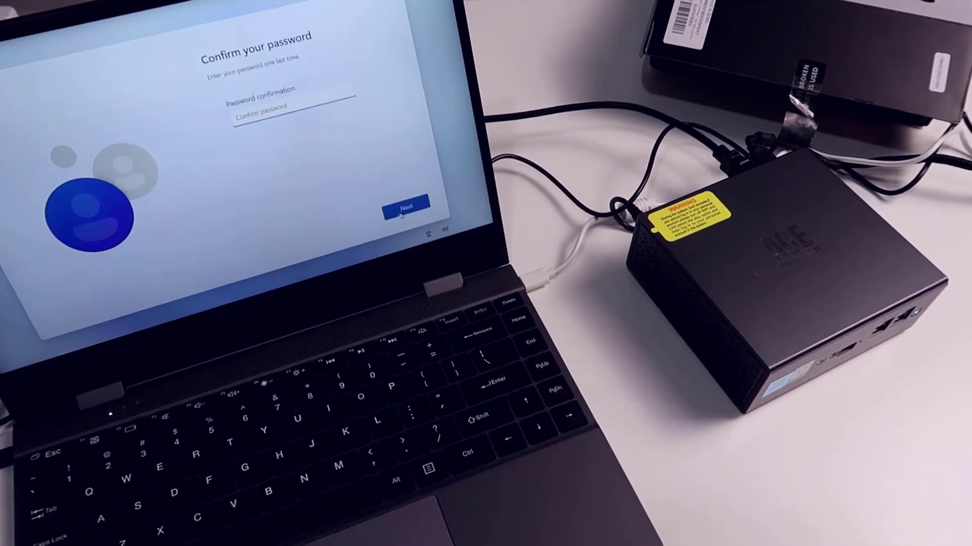
pyautogui.write('••')
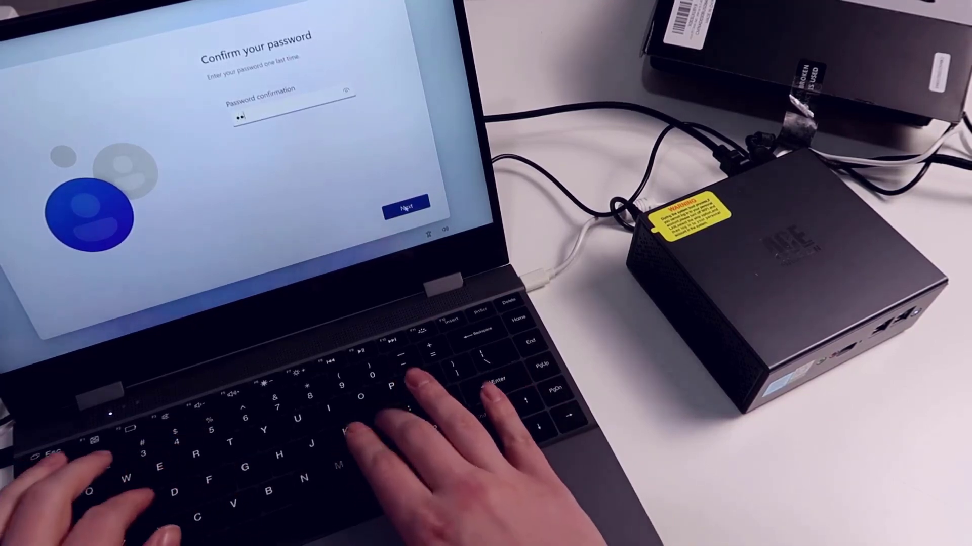
pyautogui.click(409, 201)
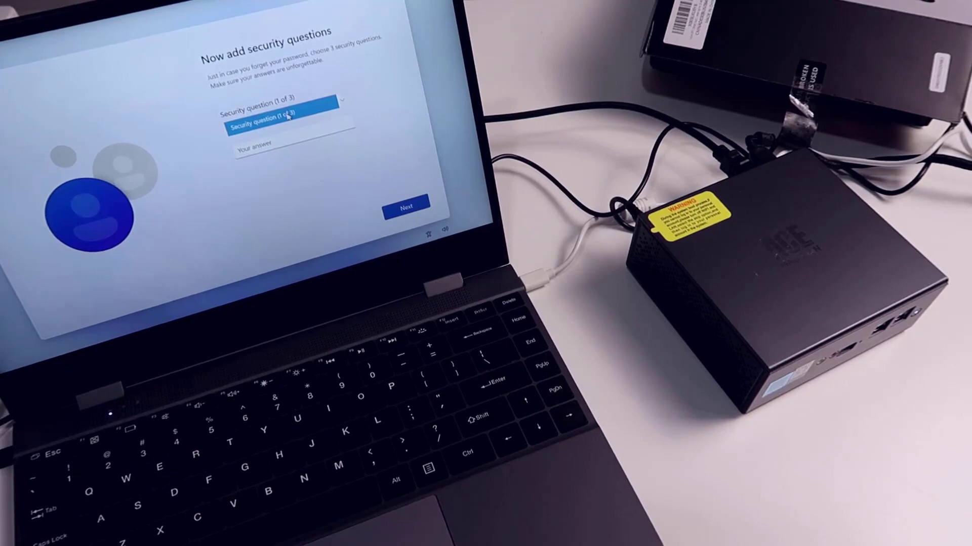
pyautogui.click(286, 117)
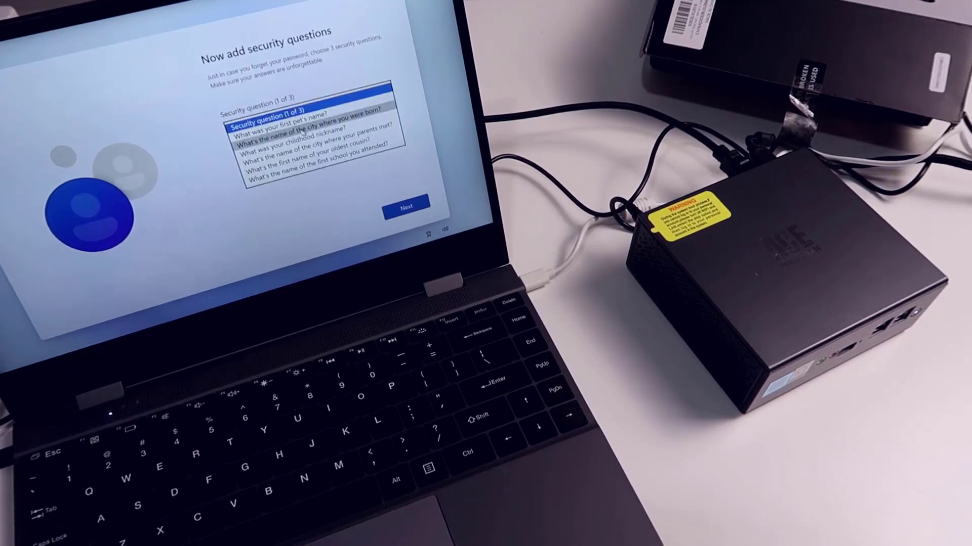
pyautogui.click(303, 121)
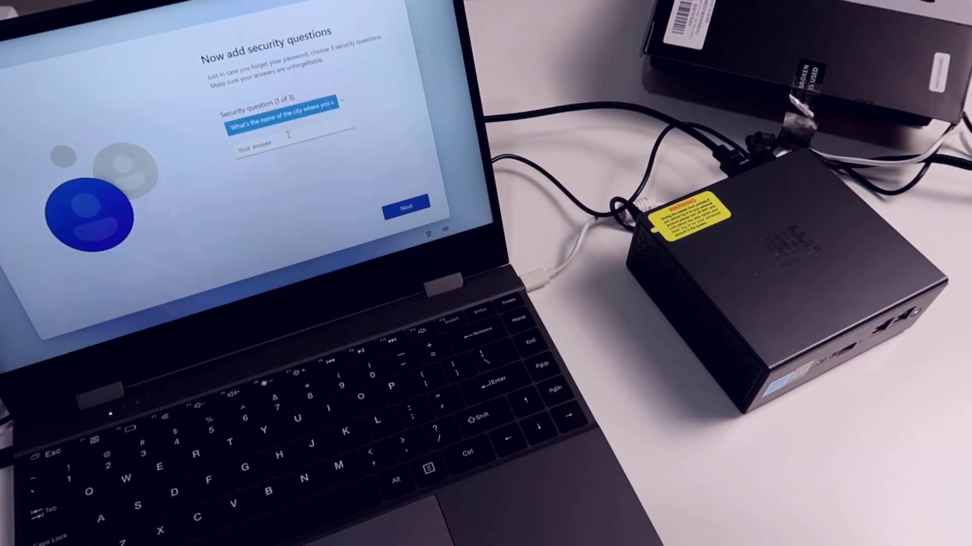
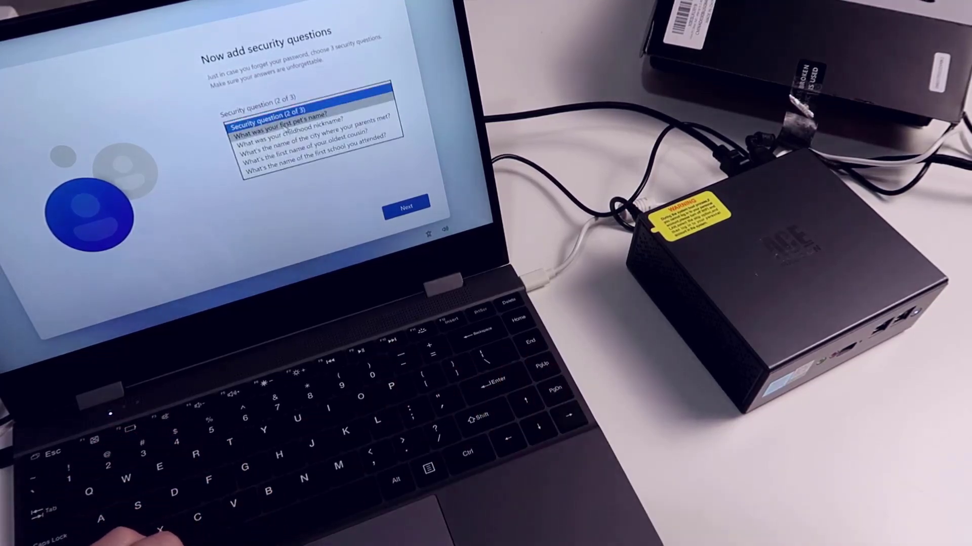
pyautogui.click(285, 119)
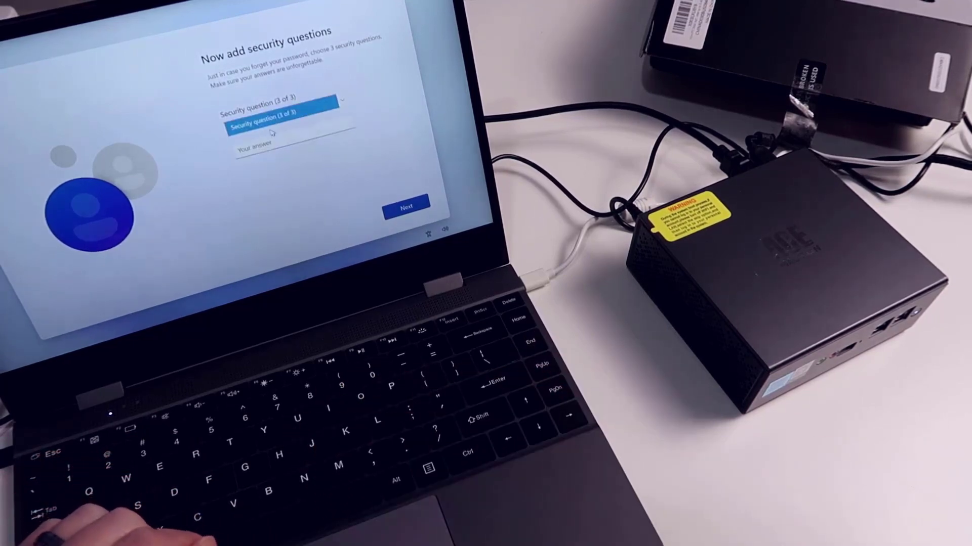
pyautogui.click(282, 115)
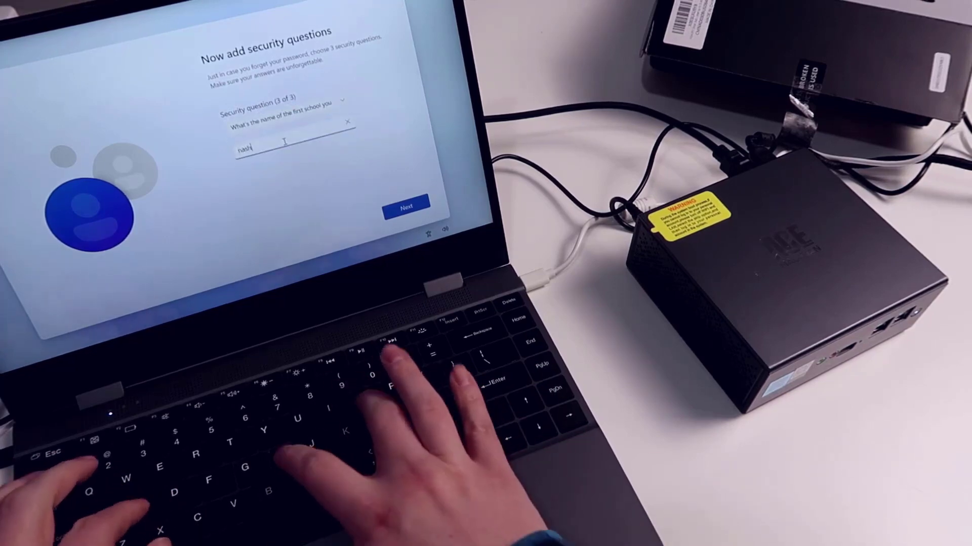
pyautogui.click(406, 205)
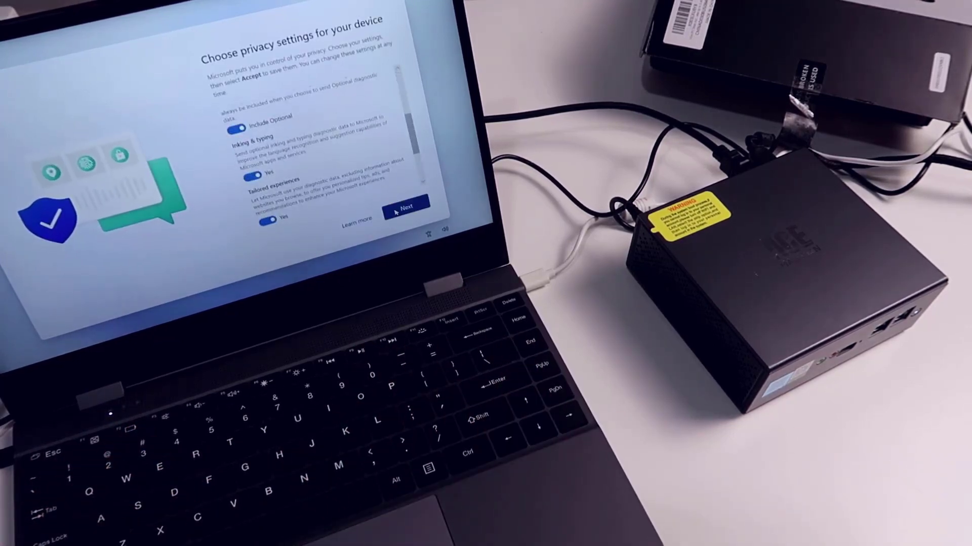
pyautogui.click(405, 207)
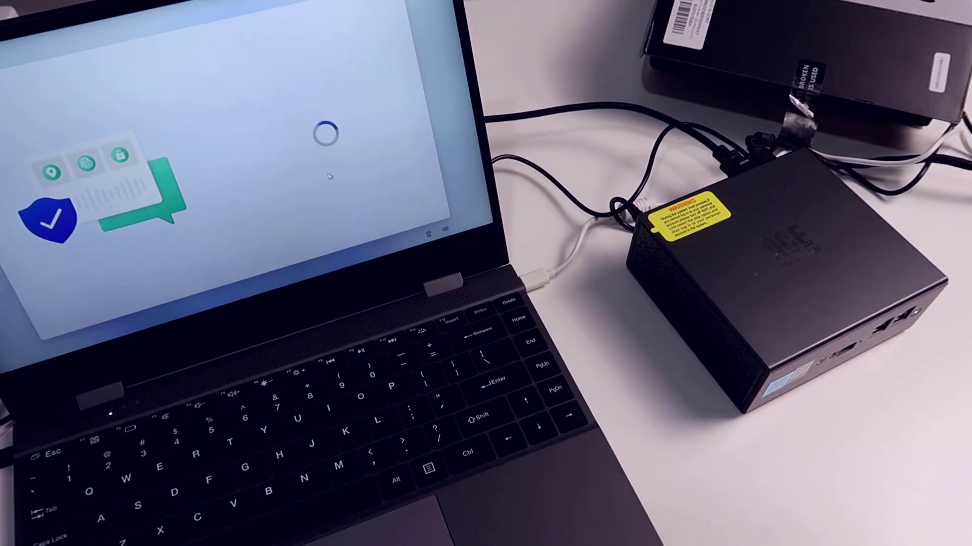